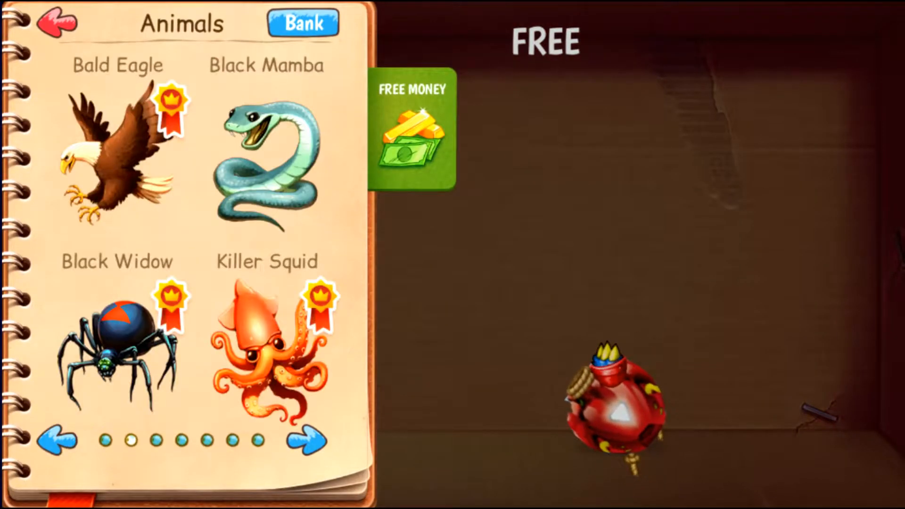
# - Advance to the Animals catalog's third page: Lion, Scorpion, Mutant Rabbit, Porcupine Fish
pyautogui.click(307, 440)
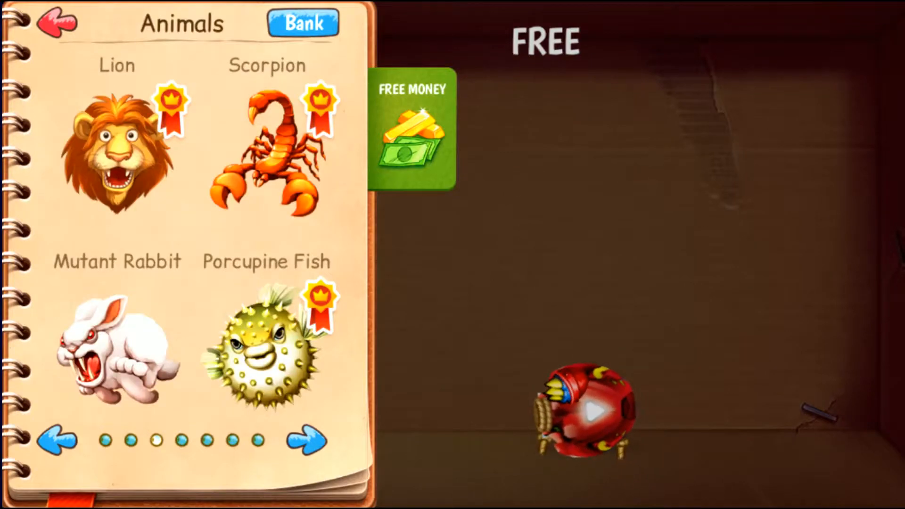